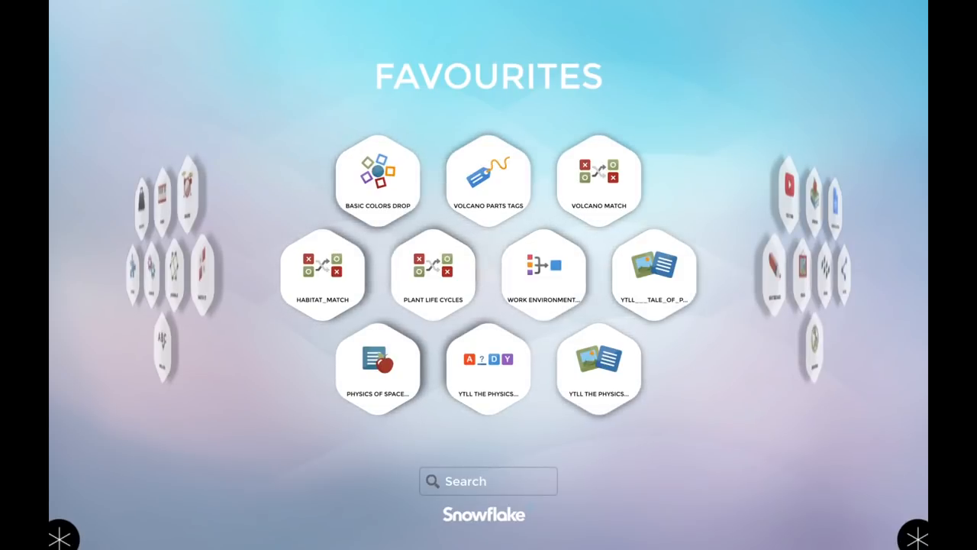
Use the system menu's Zones option to split the display into four activity zones.
left_click(61, 535)
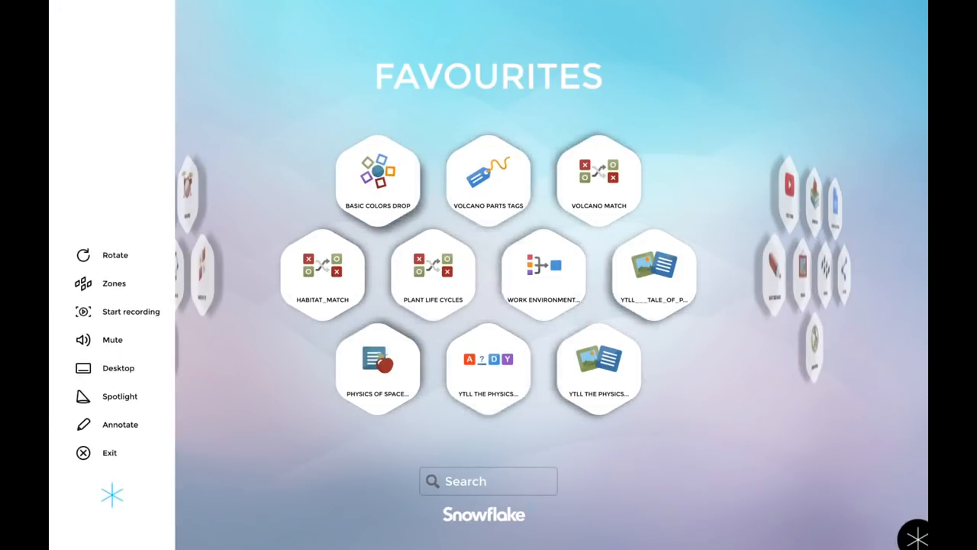
left_click(113, 283)
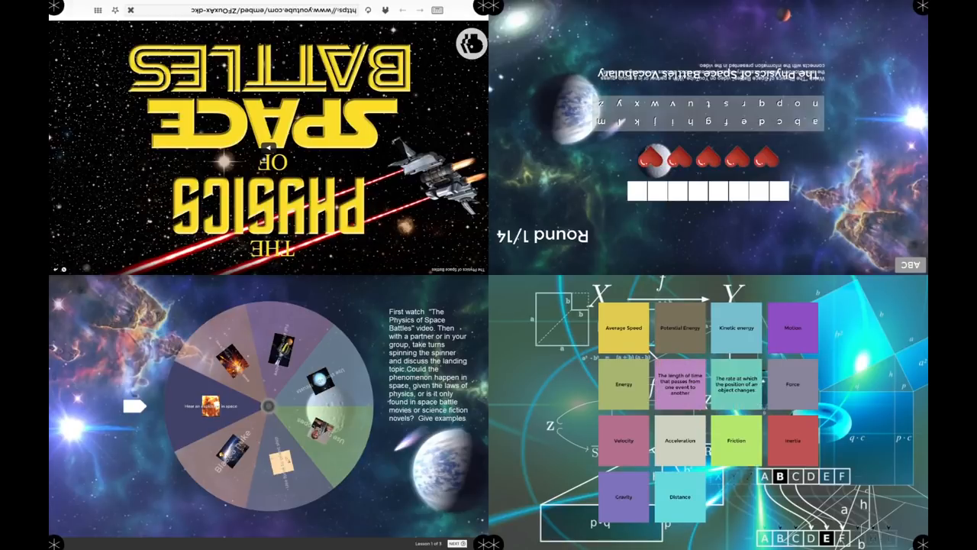
Close the zones and return to the single full-screen Tools home page.
left_click(791, 385)
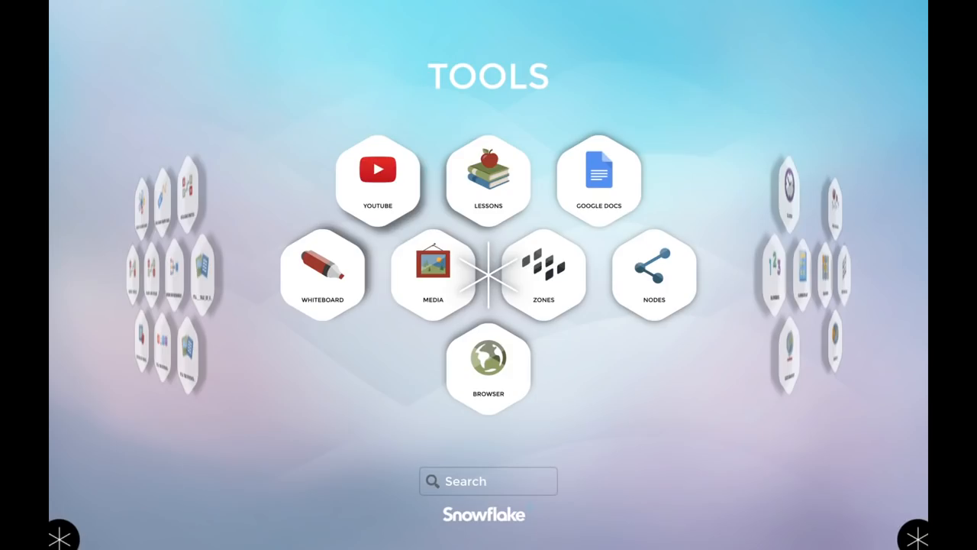
left_click(489, 180)
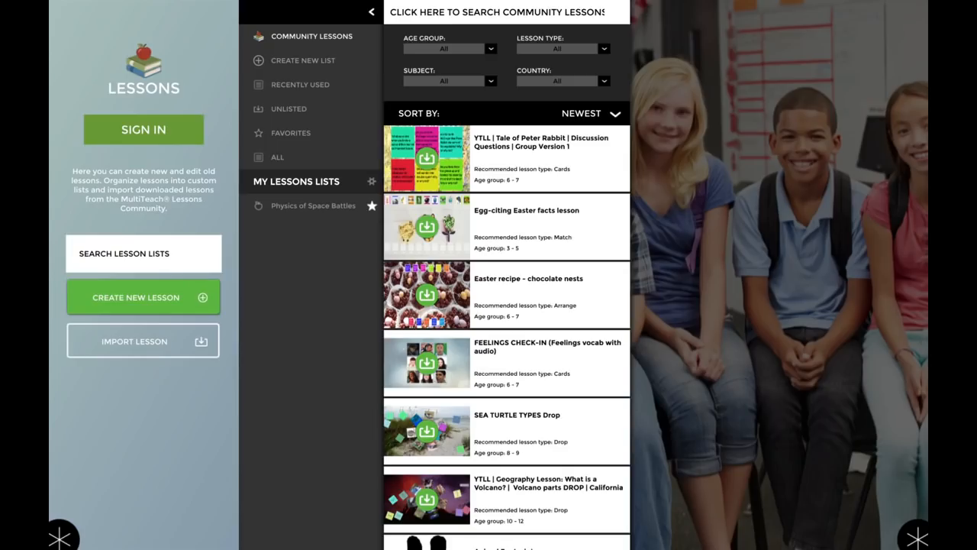
left_click(449, 47)
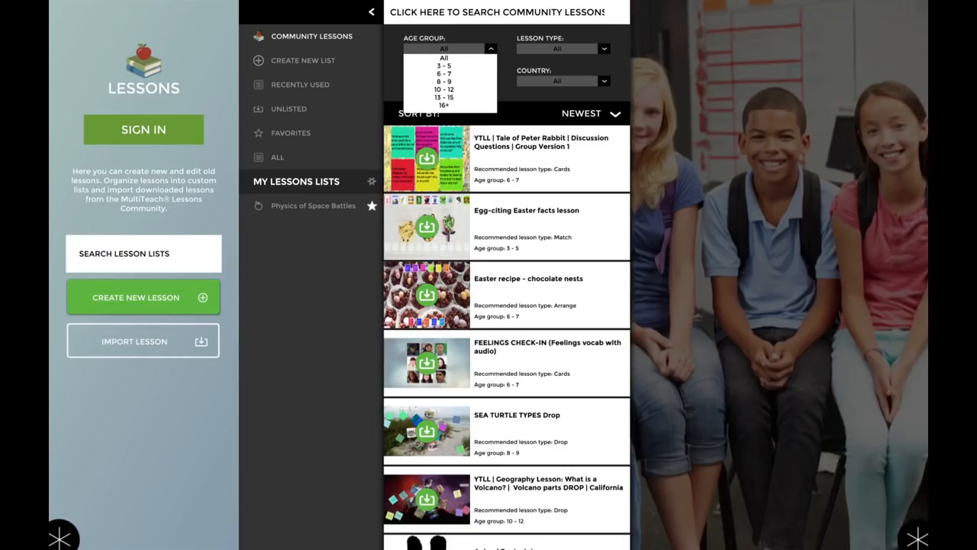
left_click(445, 104)
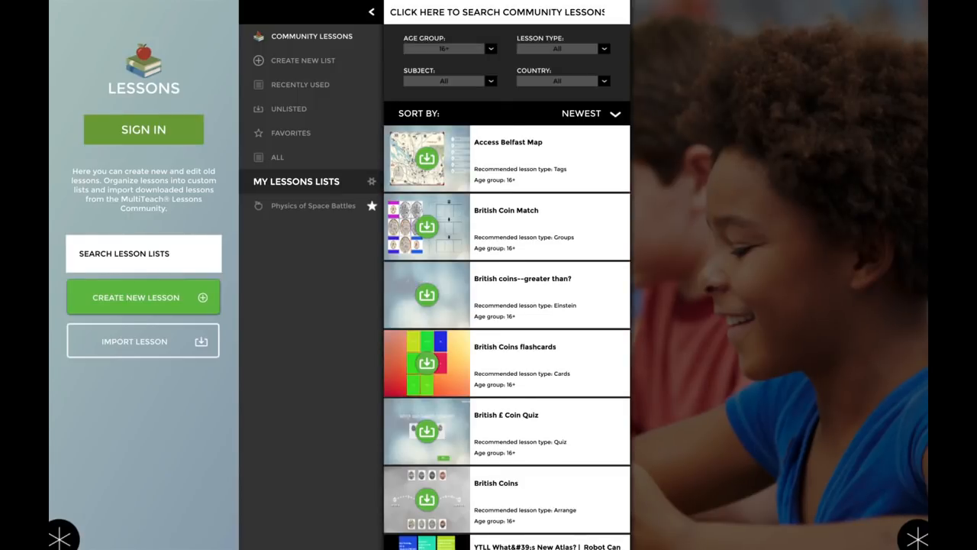
scroll("down", 3)
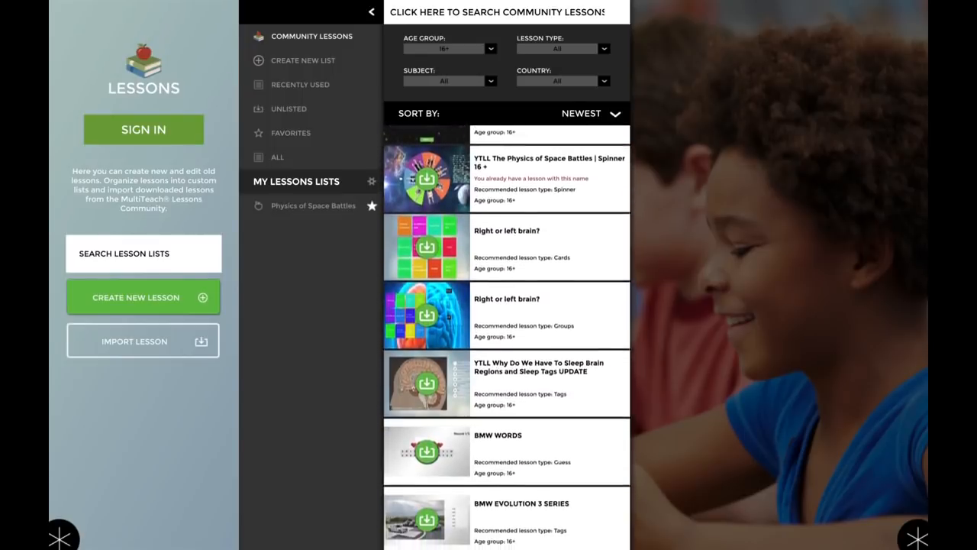
scroll("down", 3)
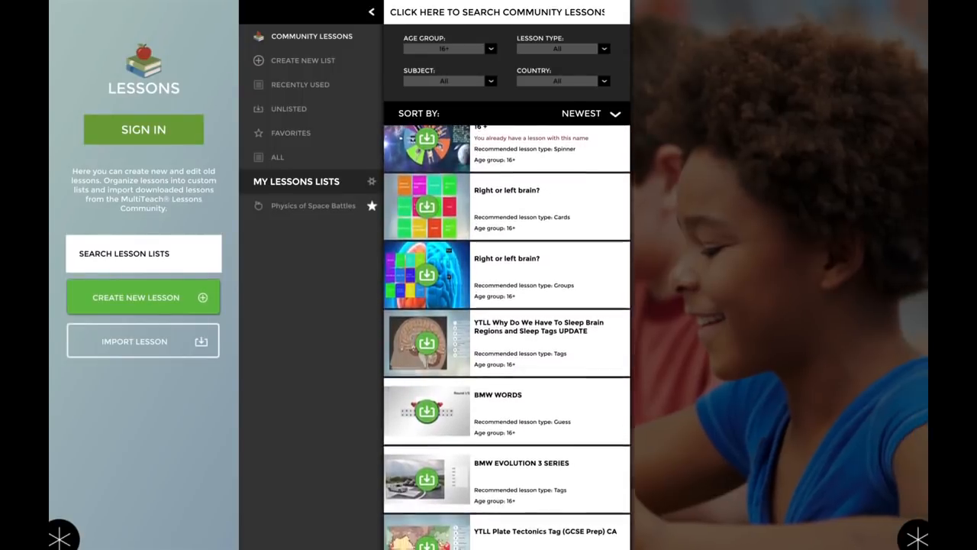
scroll("down", 3)
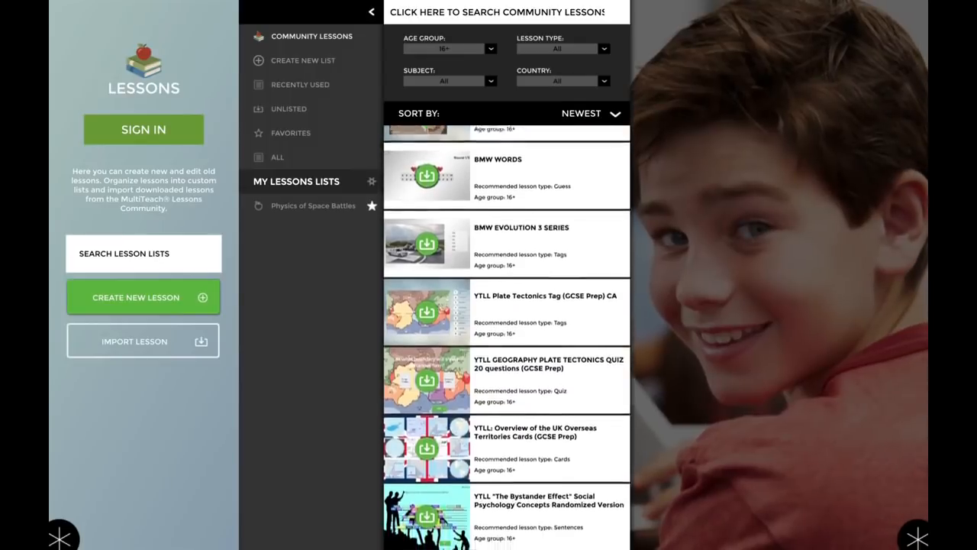
left_click(61, 535)
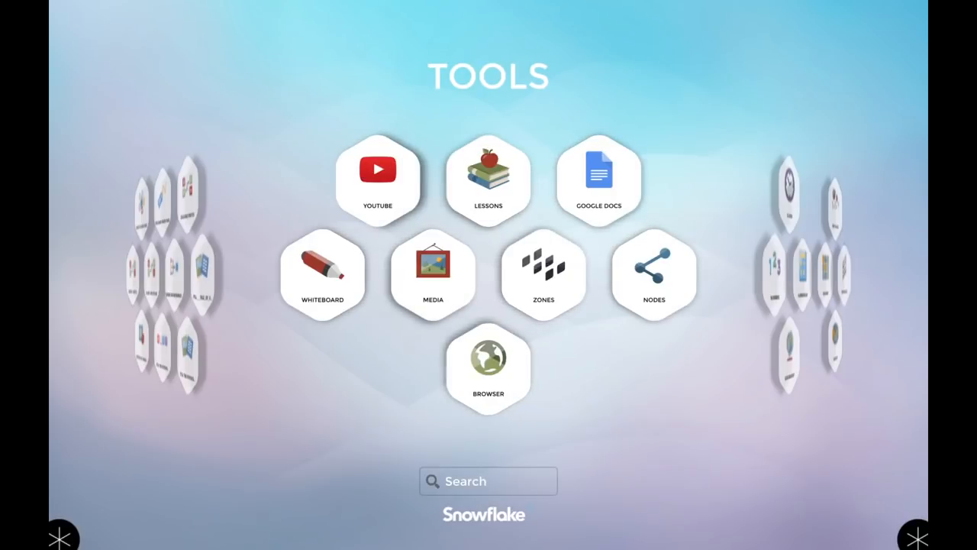
Start a launcher search, then rotate the home collection from Tools to Favourites.
left_click(489, 481)
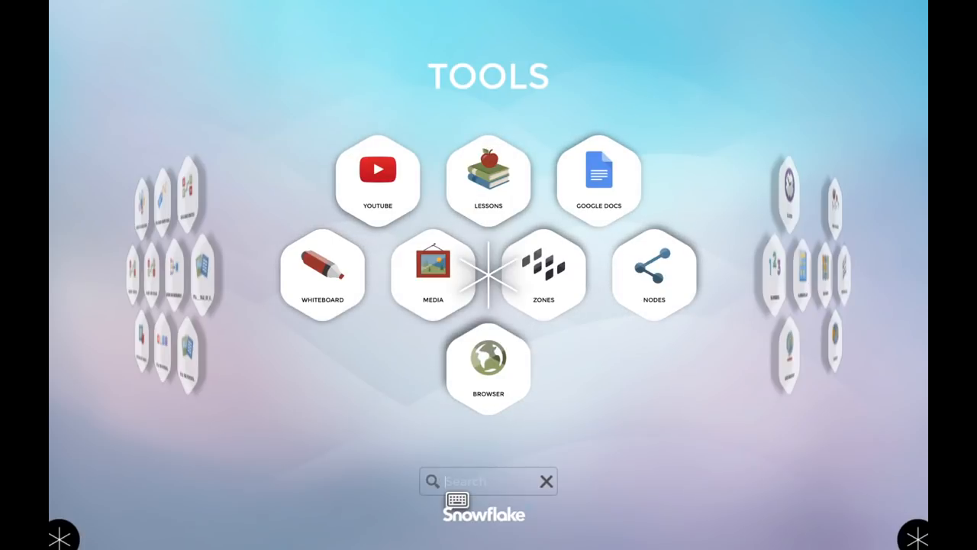
left_click(489, 181)
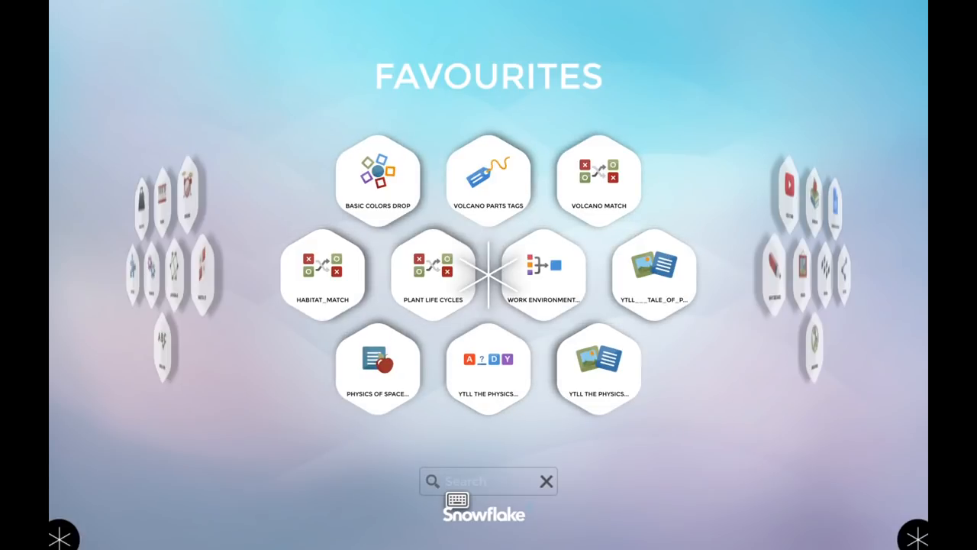
Launch Physics of Space Battles, spin its spinner, then advance to the physics-terms matching activity.
left_click(375, 369)
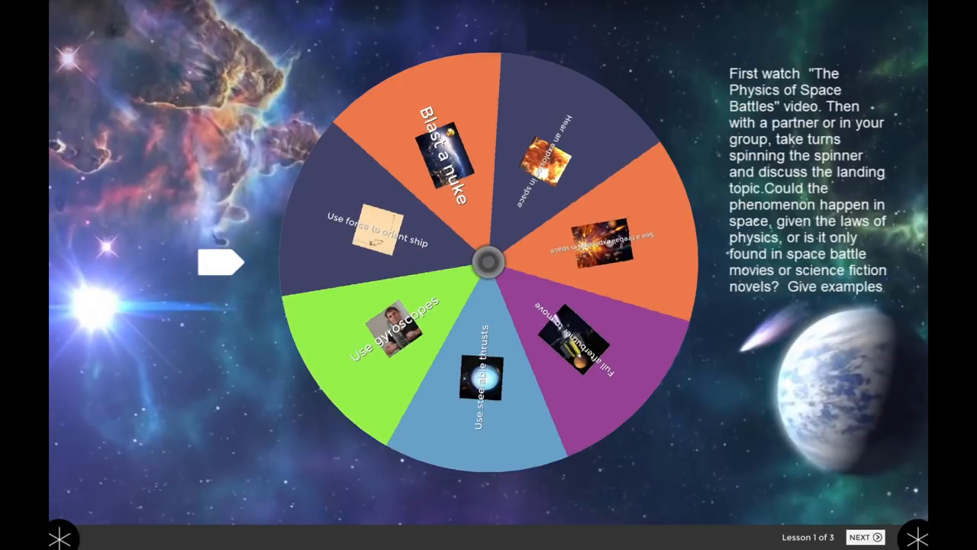
left_click(488, 263)
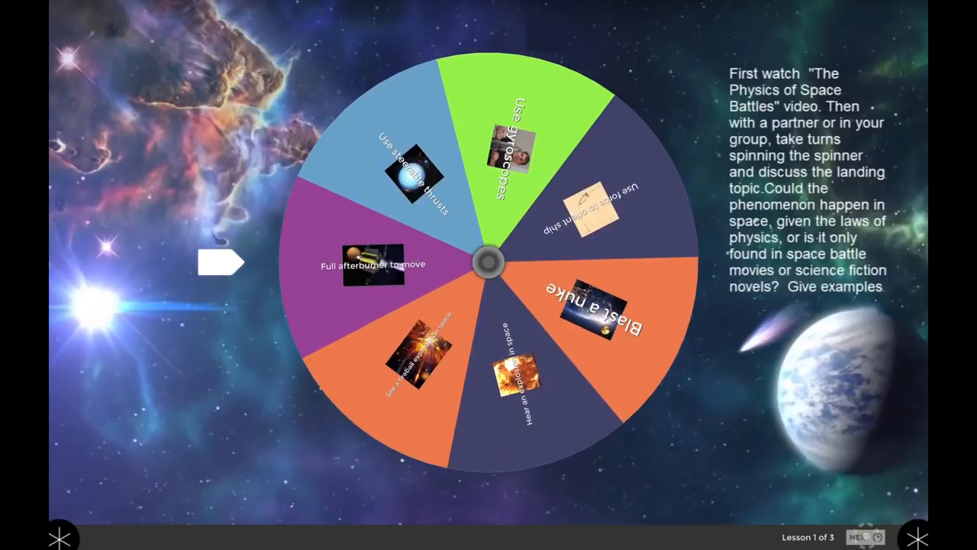
left_click(861, 538)
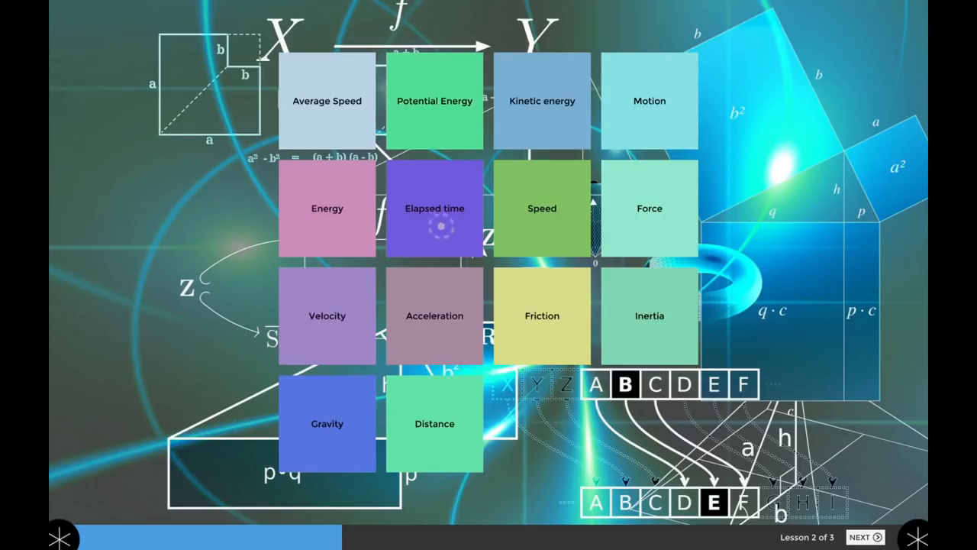